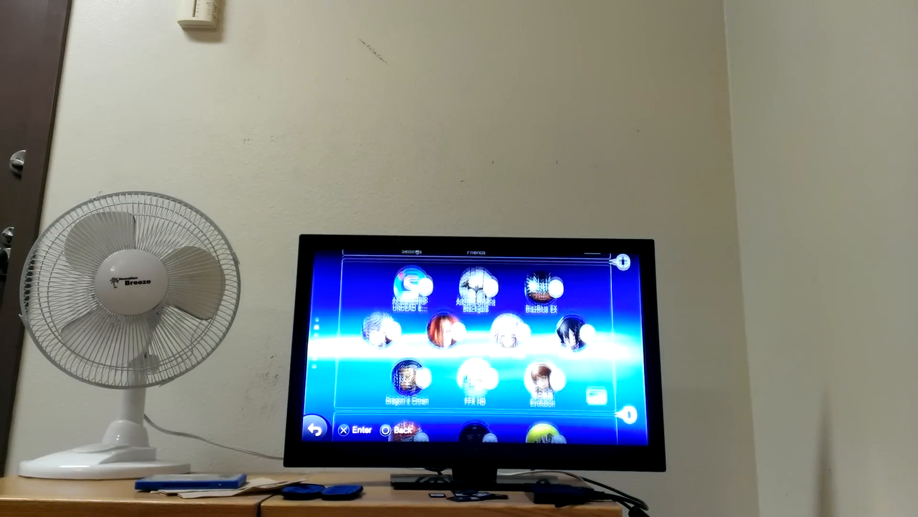
{"action": "scroll", "scroll_direction": "down", "scroll_amount": 3}
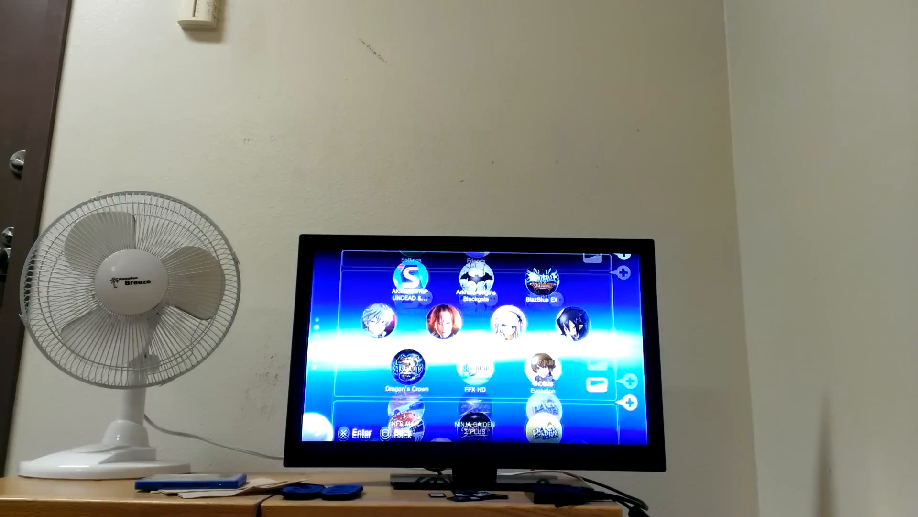